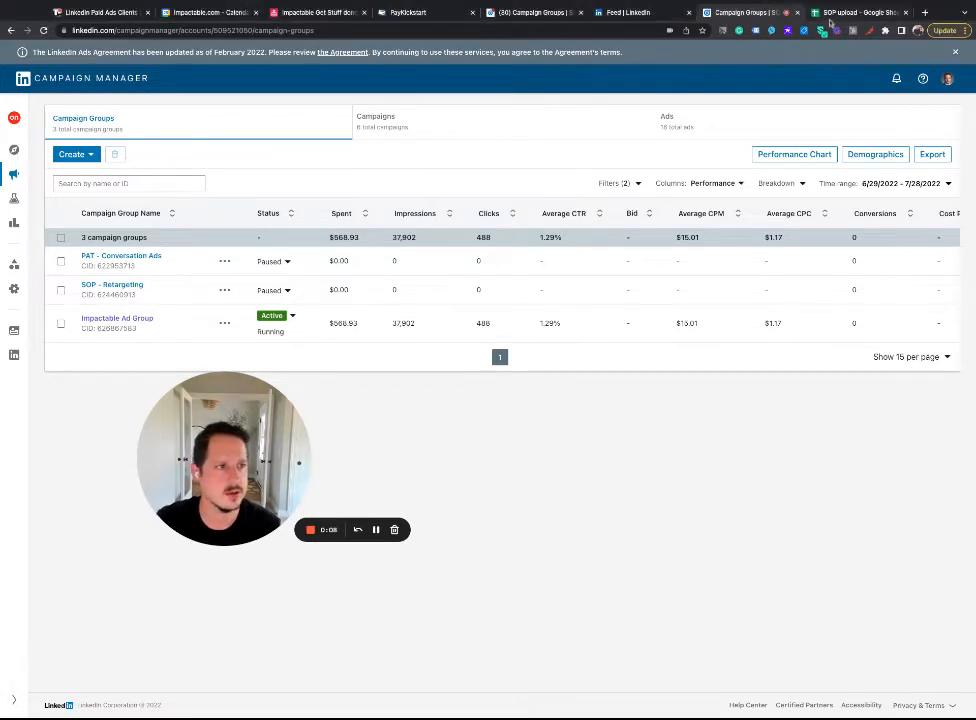
# Create a Company/Contact list audience, choose contact list and name it 'SOP upload'
pyautogui.click(856, 12)
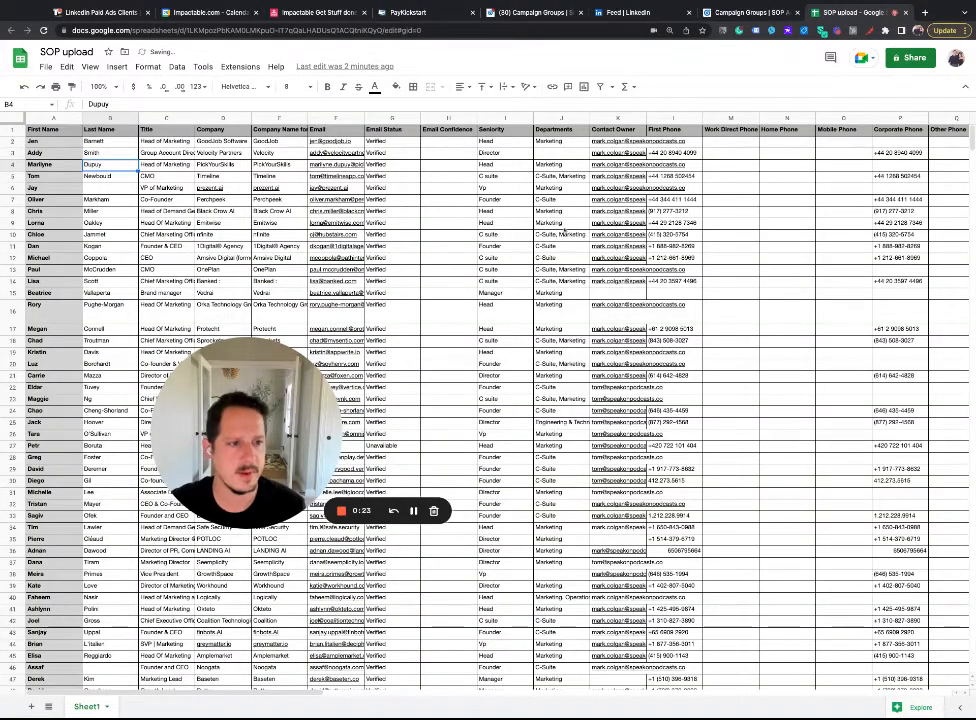
pyautogui.hscroll(3)
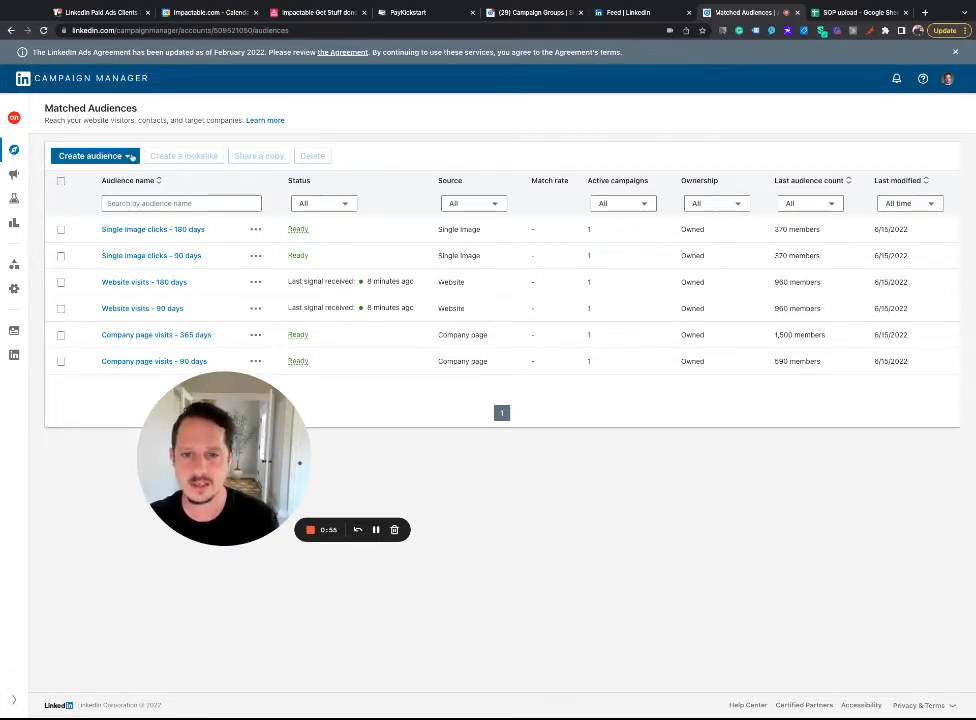
pyautogui.click(92, 156)
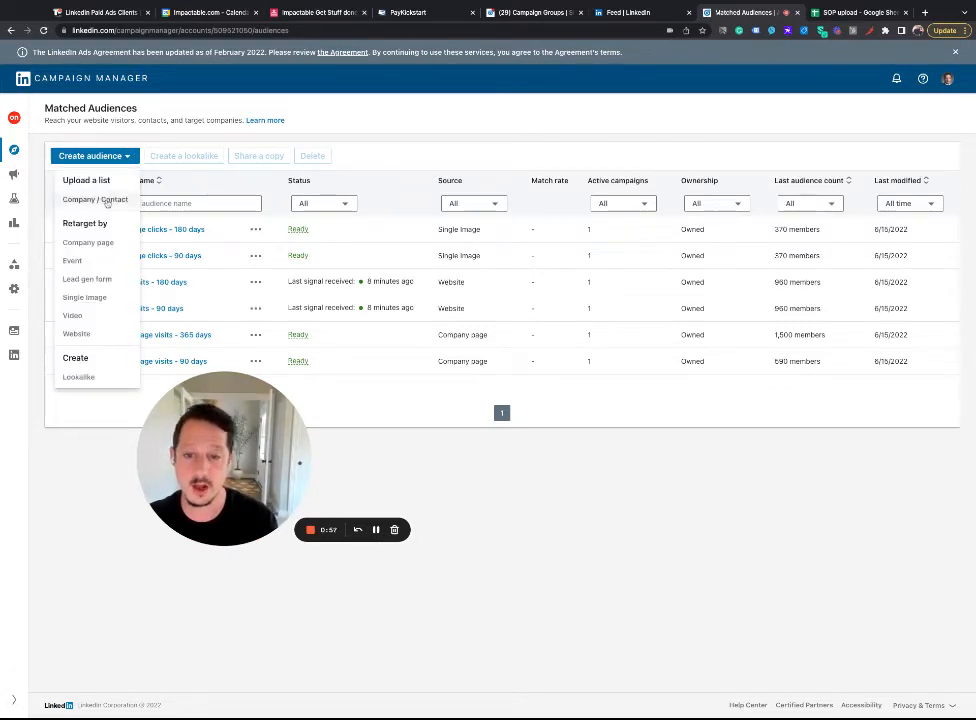
pyautogui.click(96, 200)
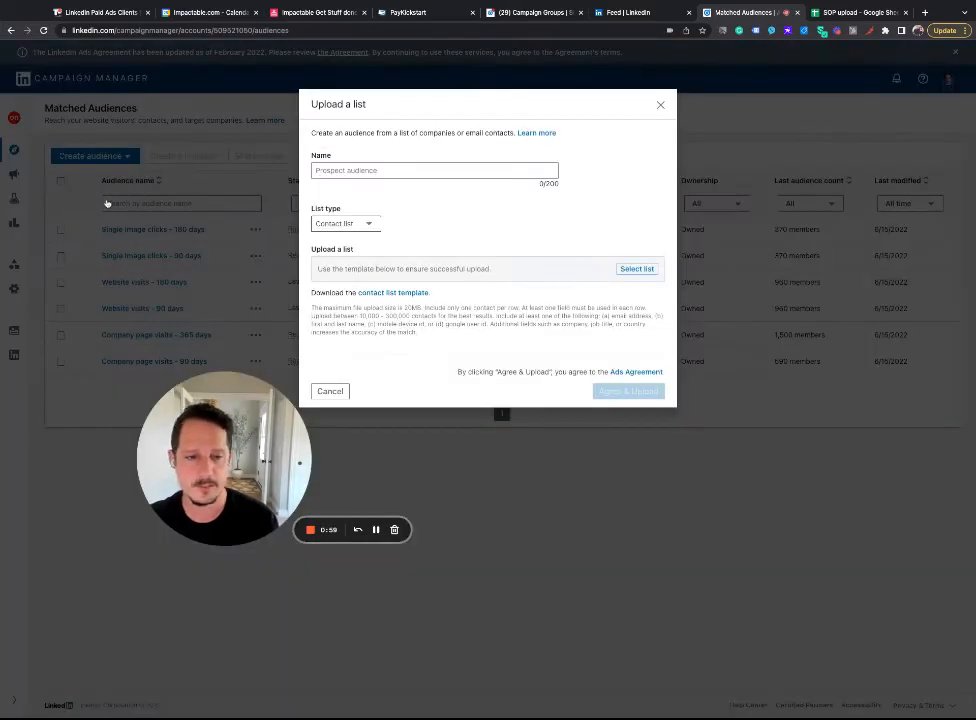
pyautogui.click(436, 170)
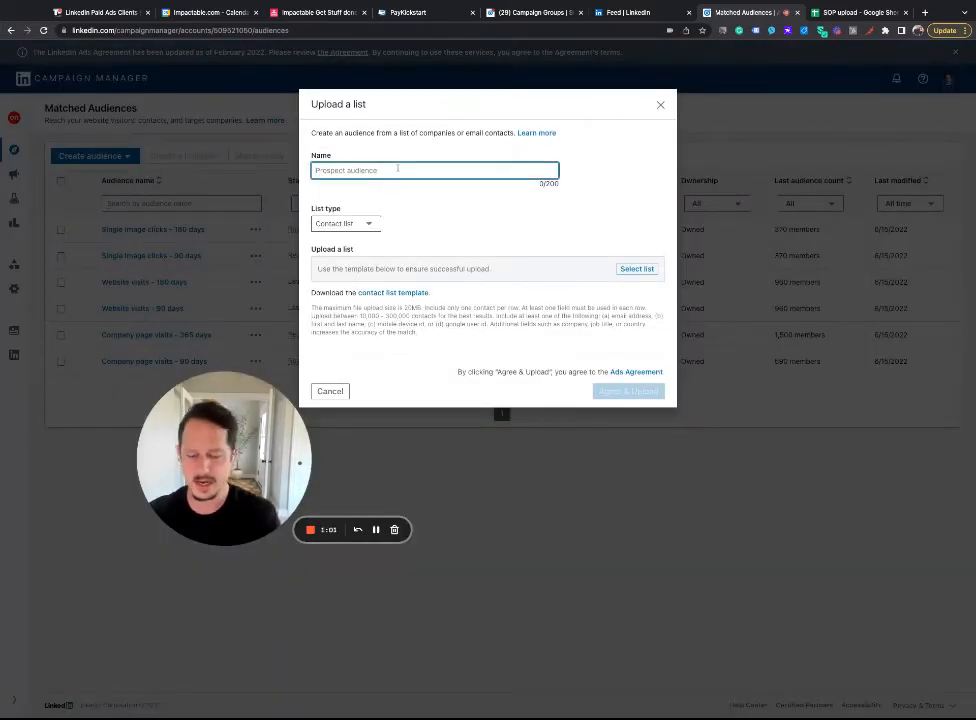
pyautogui.write('SOP upload')
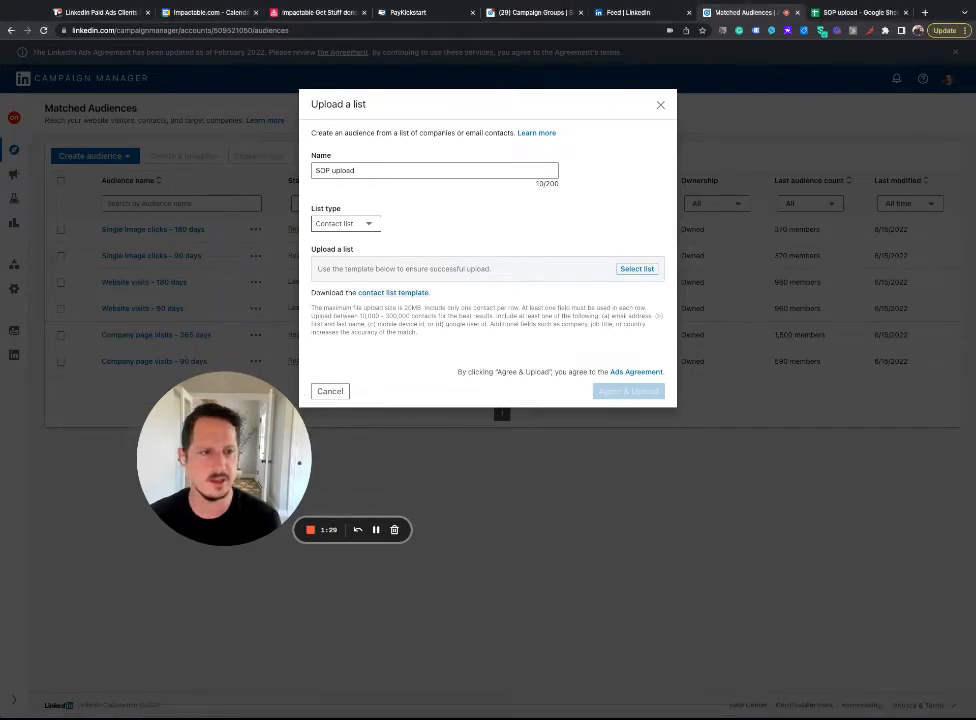
# Add a sheet 'actual' with template headers email, firstname, lastname, jobtitle
pyautogui.click(856, 12)
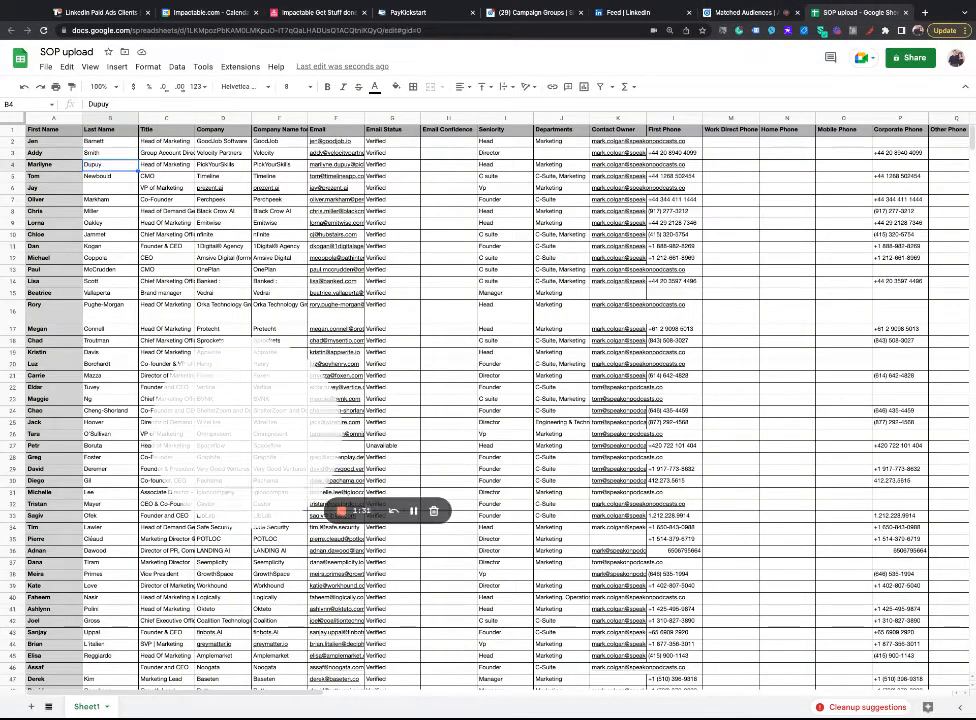
pyautogui.click(140, 706)
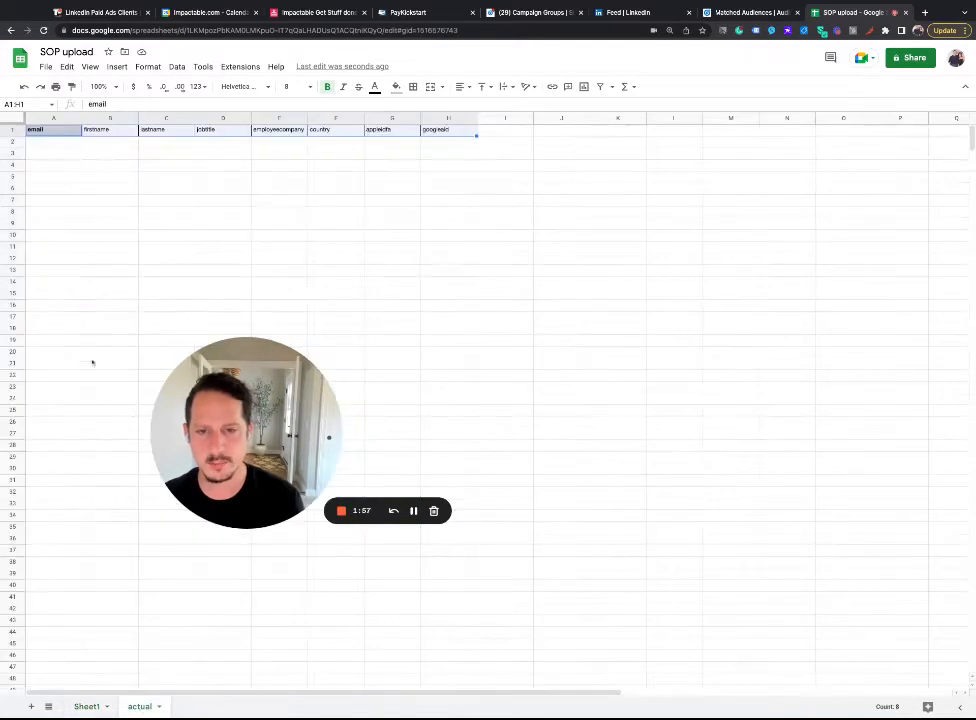
# Return to Sheet1 with the original exported contact data
pyautogui.click(52, 140)
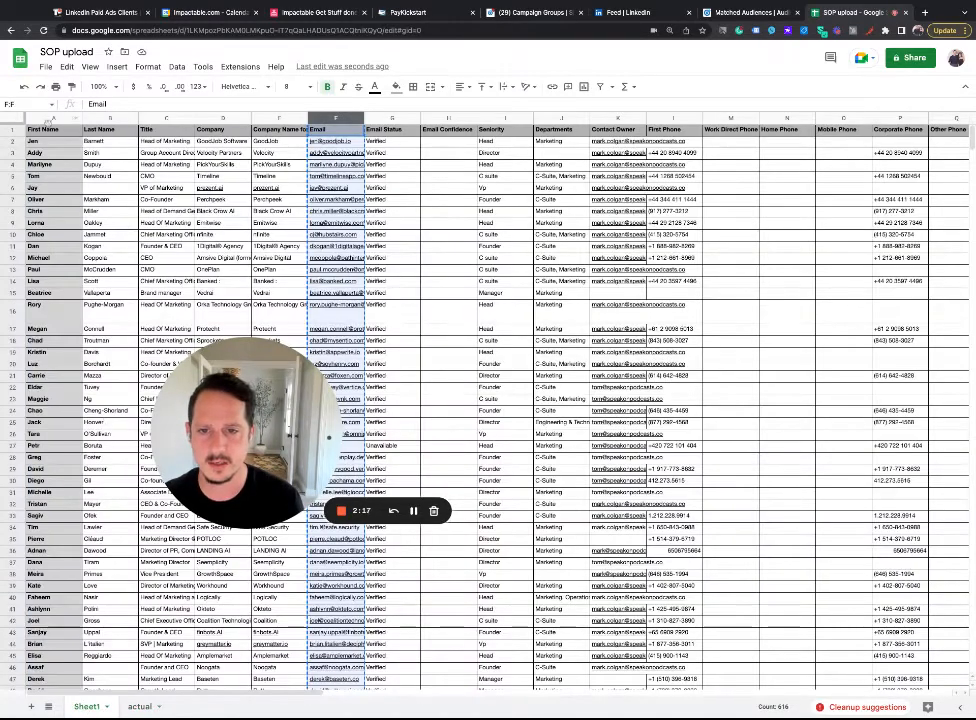
# Copy Email, First Name, Last Name, Title, Company and Country into the matching 'actual' columns
pyautogui.click(52, 130)
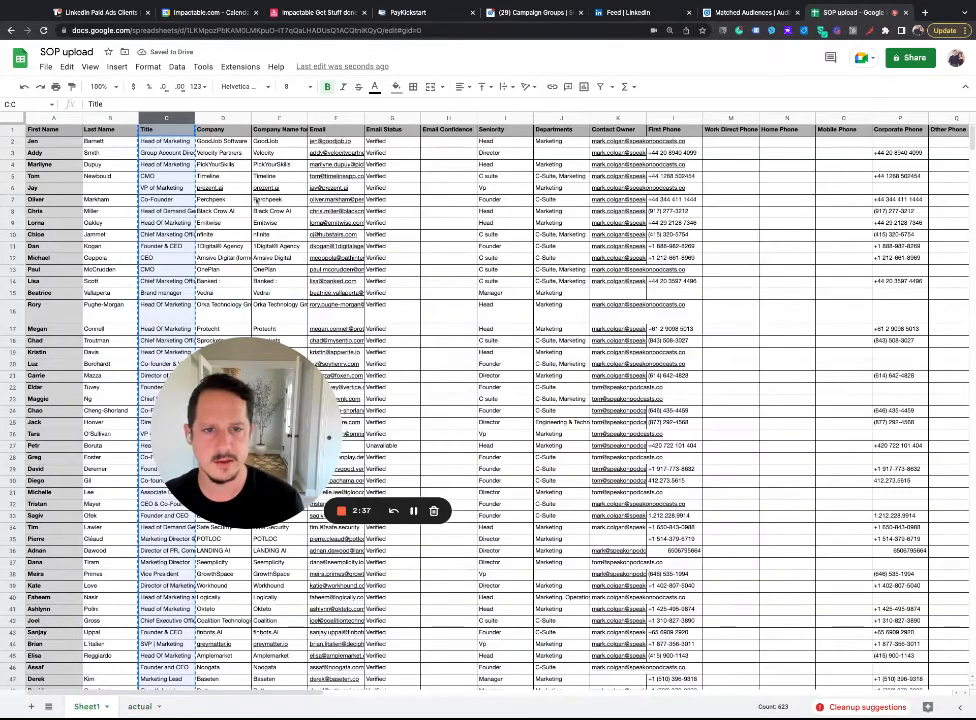
pyautogui.click(222, 130)
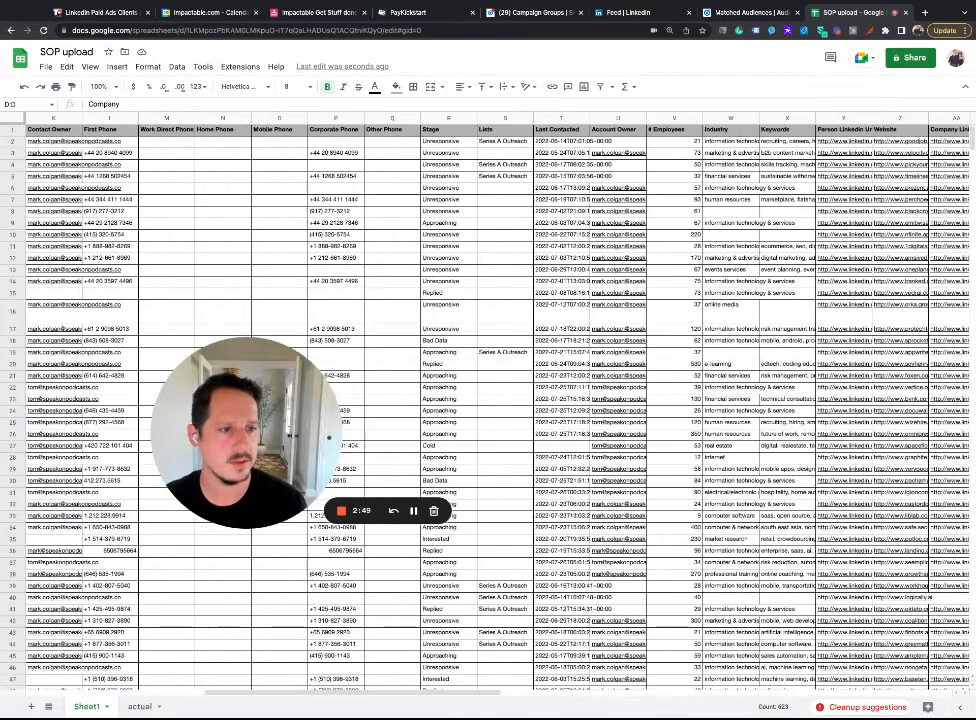
pyautogui.hscroll(3)
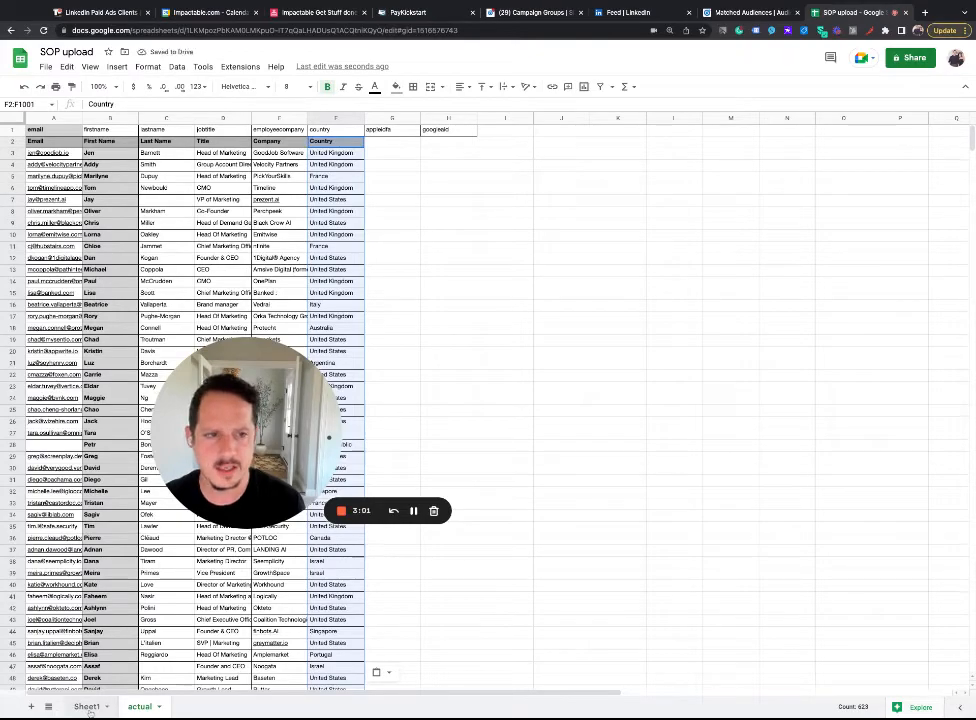
pyautogui.hscroll(3)
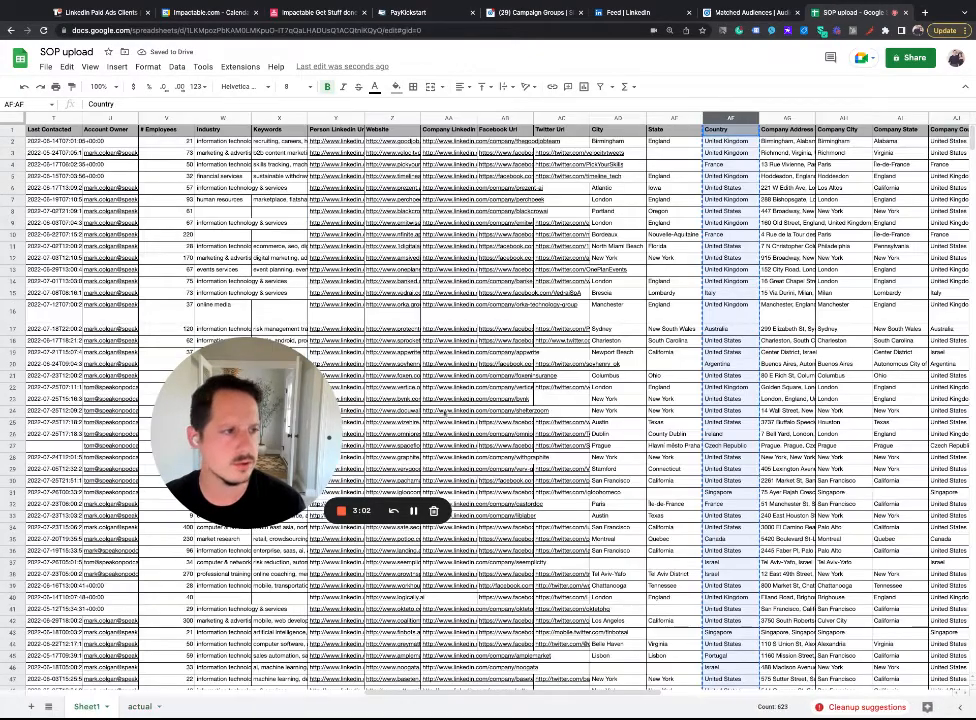
pyautogui.hscroll(3)
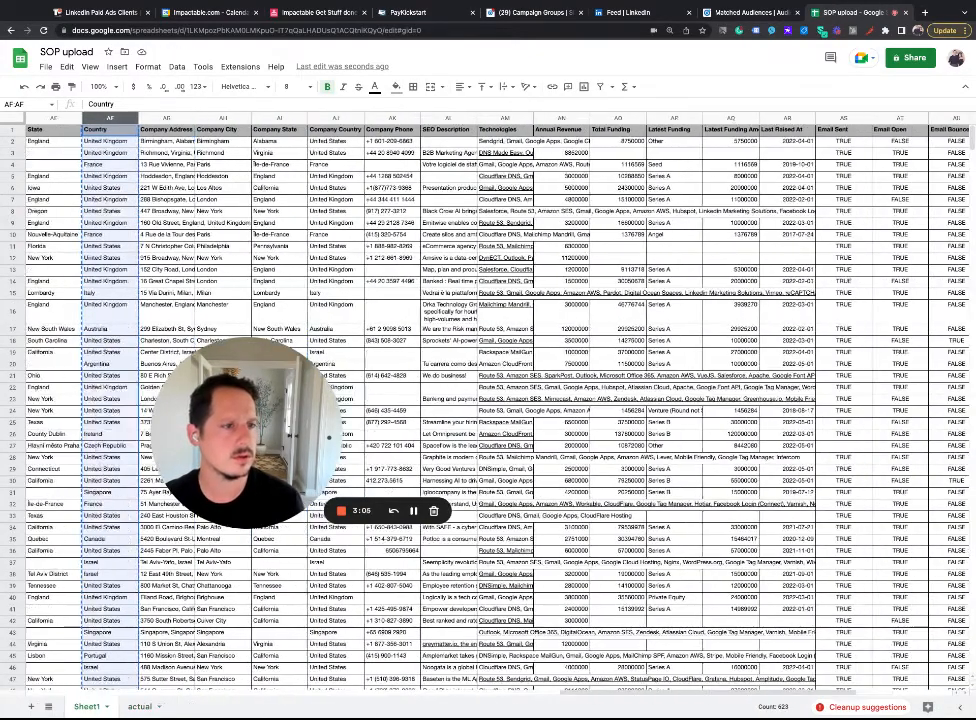
pyautogui.hscroll(3)
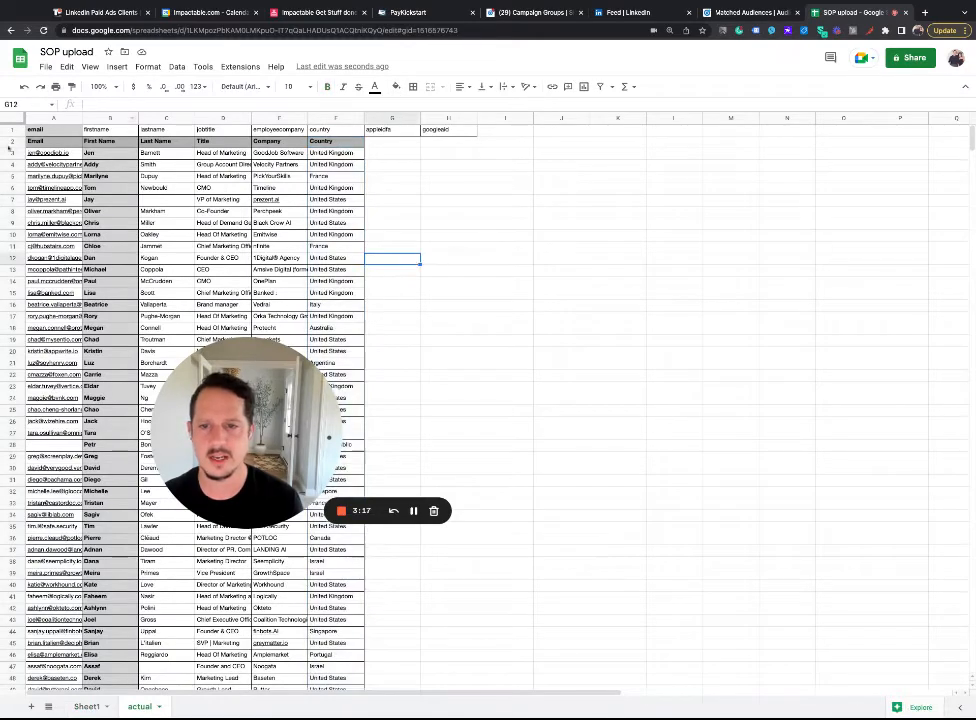
# Delete the duplicate pasted header row 2 from the 'actual' sheet
pyautogui.rightClick(8, 140)
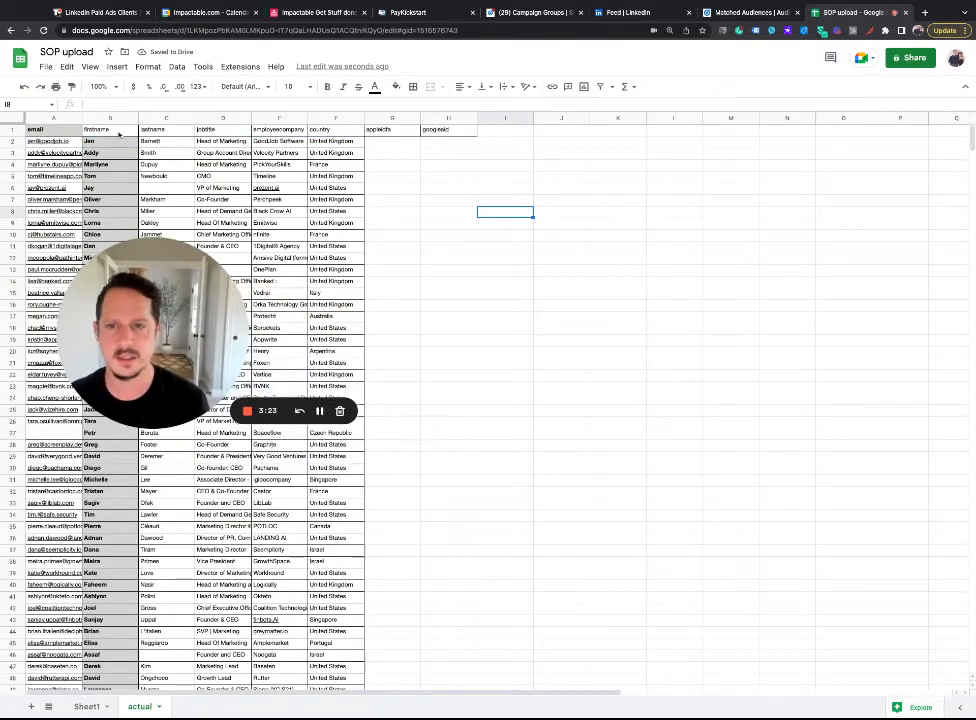
pyautogui.click(46, 66)
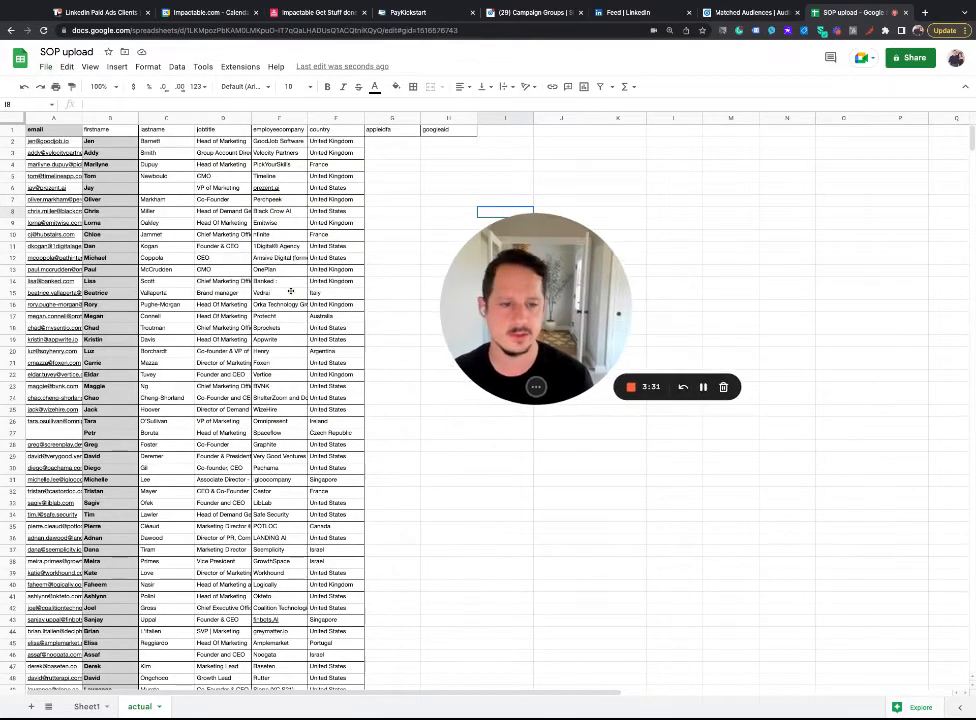
# Download the 'actual' sheet as a comma-separated values (.csv) file
pyautogui.click(46, 66)
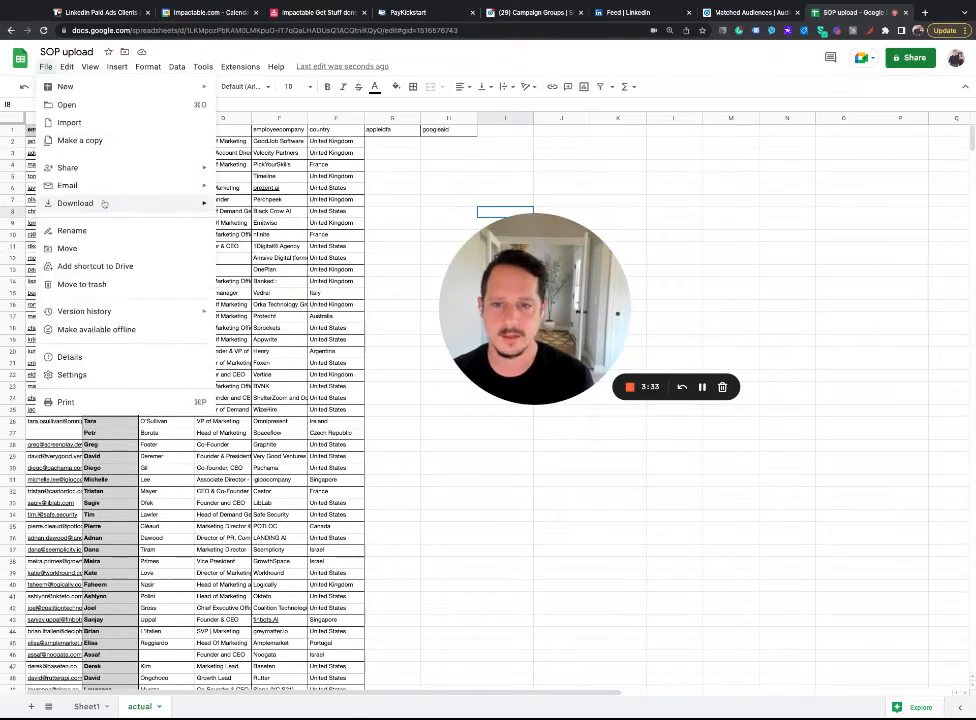
pyautogui.click(76, 204)
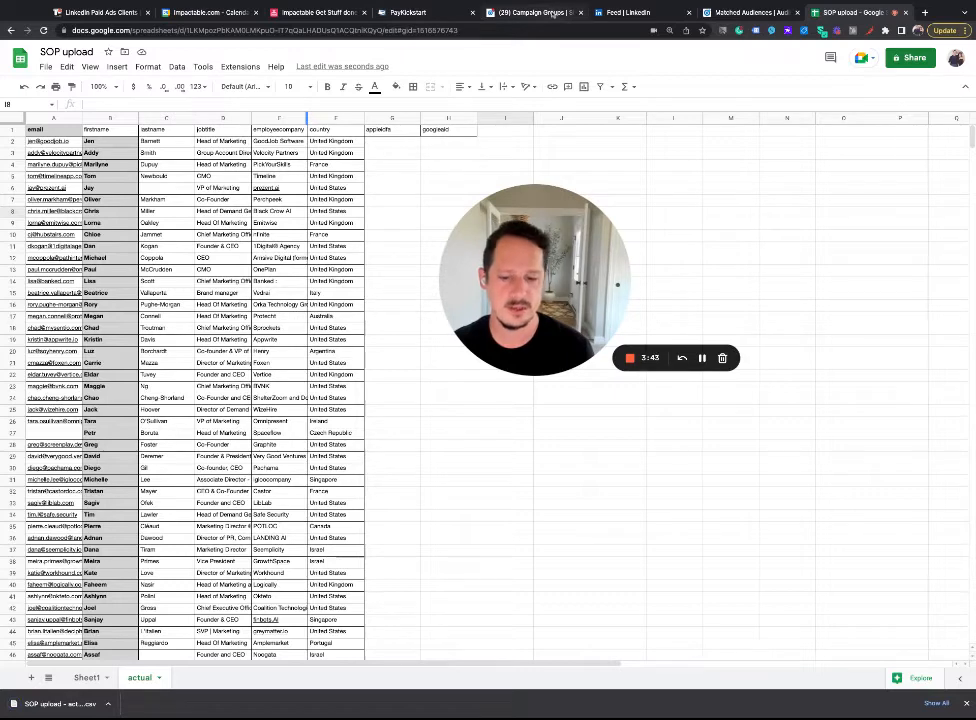
pyautogui.click(532, 12)
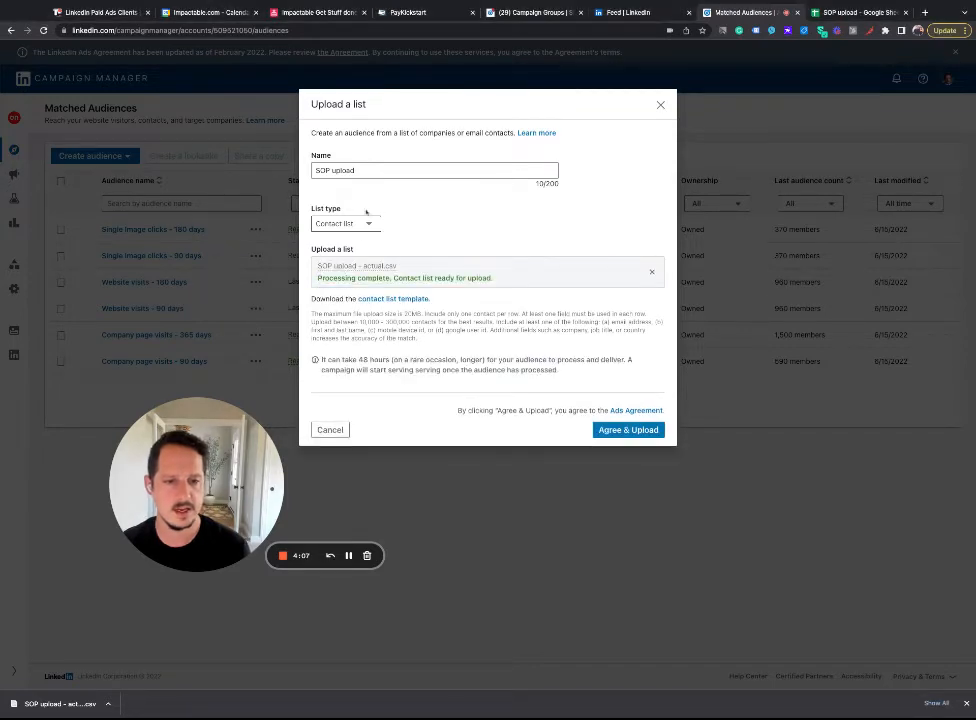
# Rename the audience 'SOP upload 728', accept the terms and Agree & Upload the CSV
pyautogui.click(436, 170)
pyautogui.write(' 7/28')
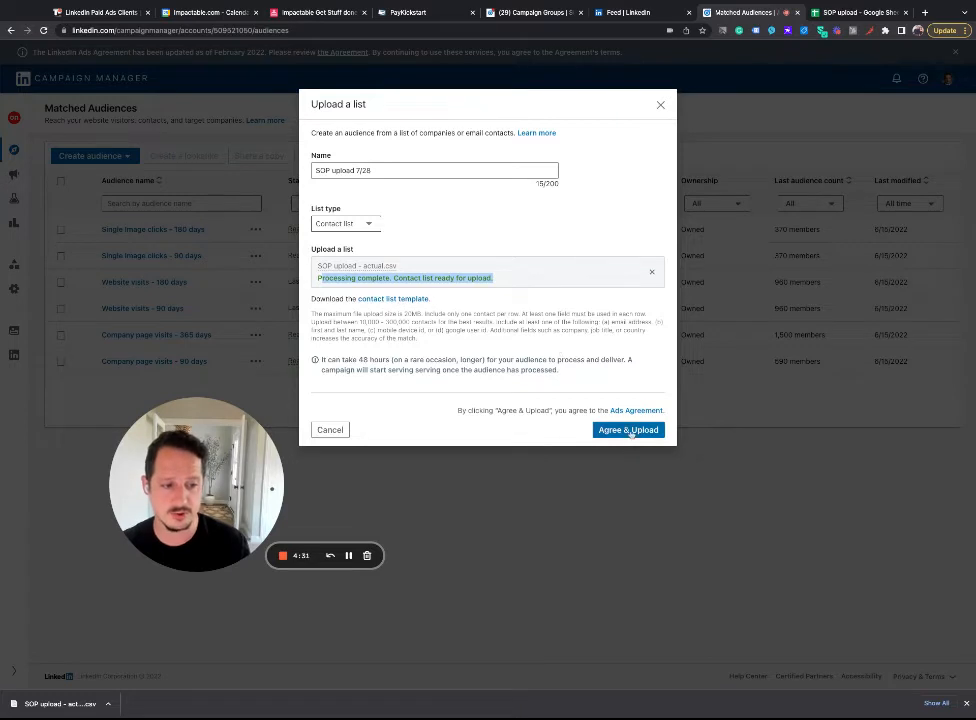
pyautogui.click(628, 430)
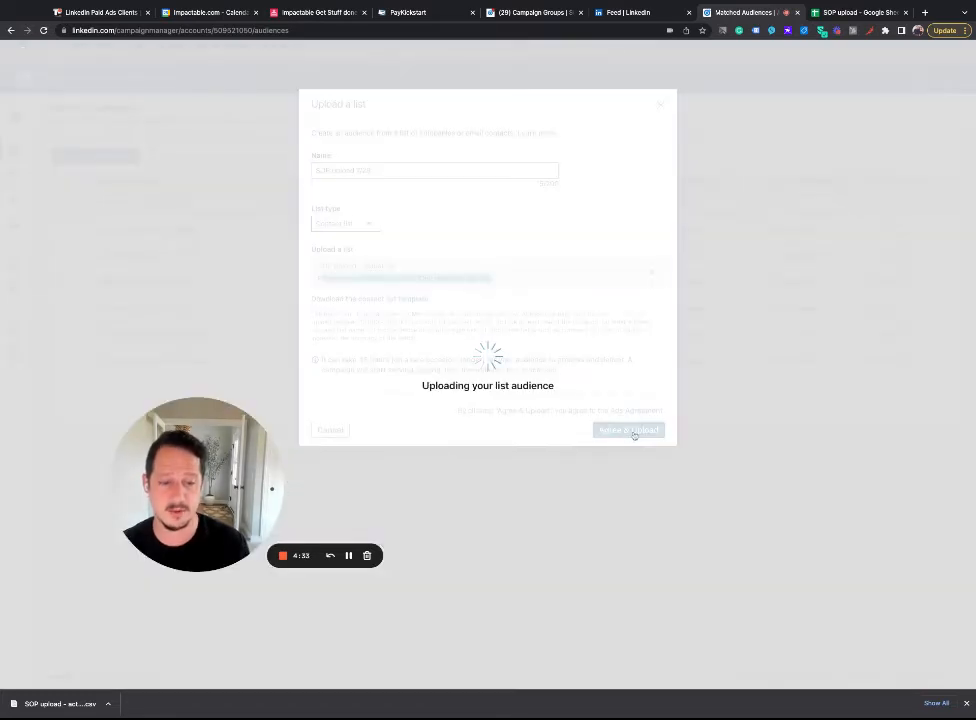
pyautogui.click(628, 430)
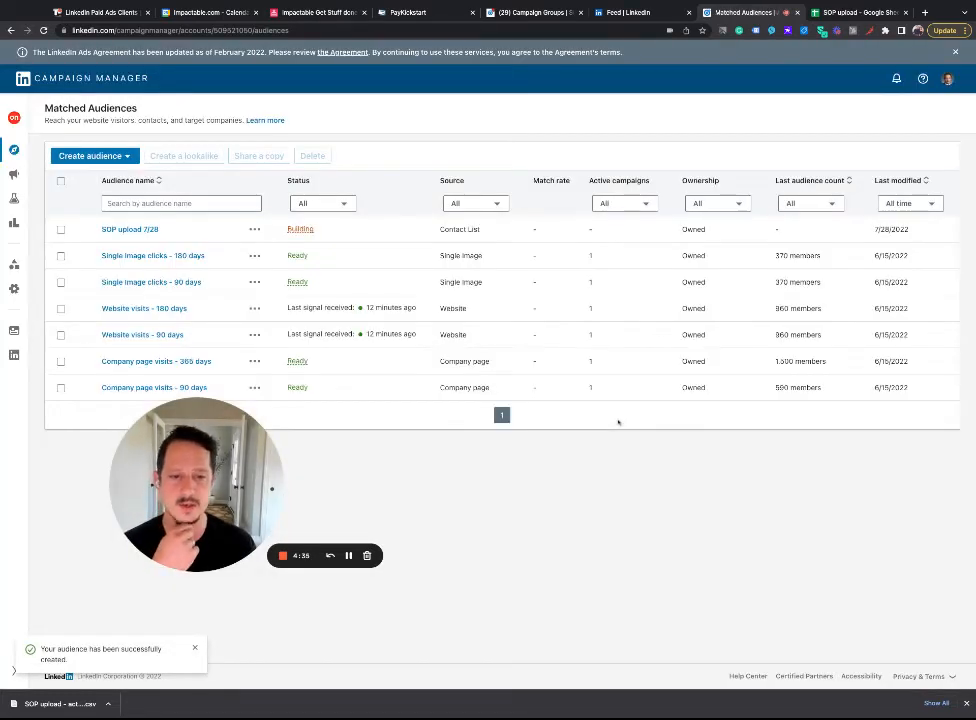